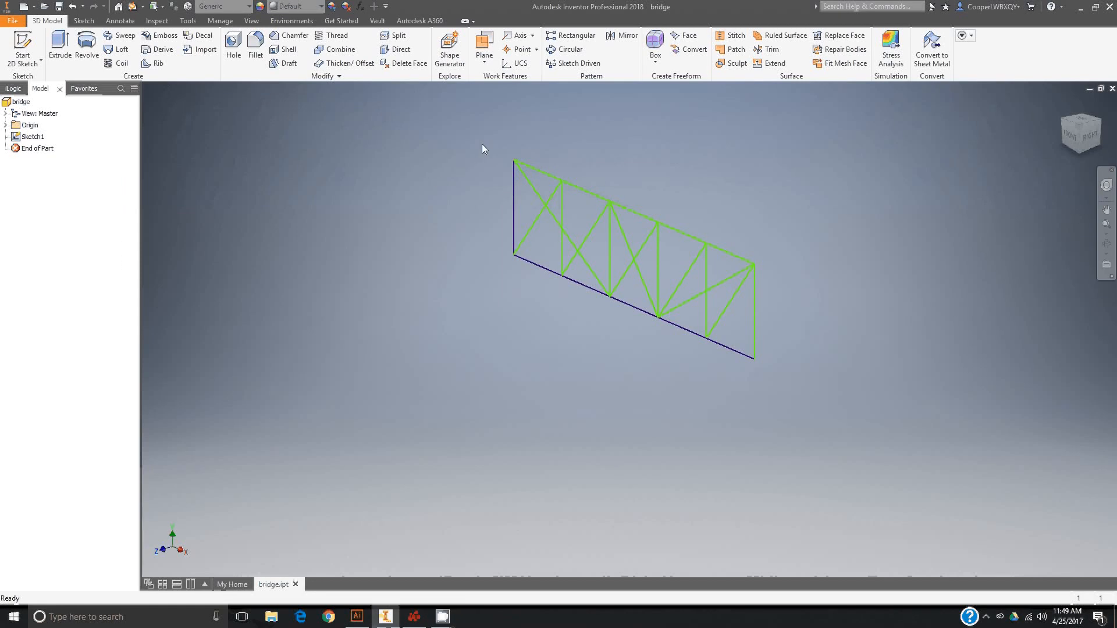
mouse_move(534, 126)
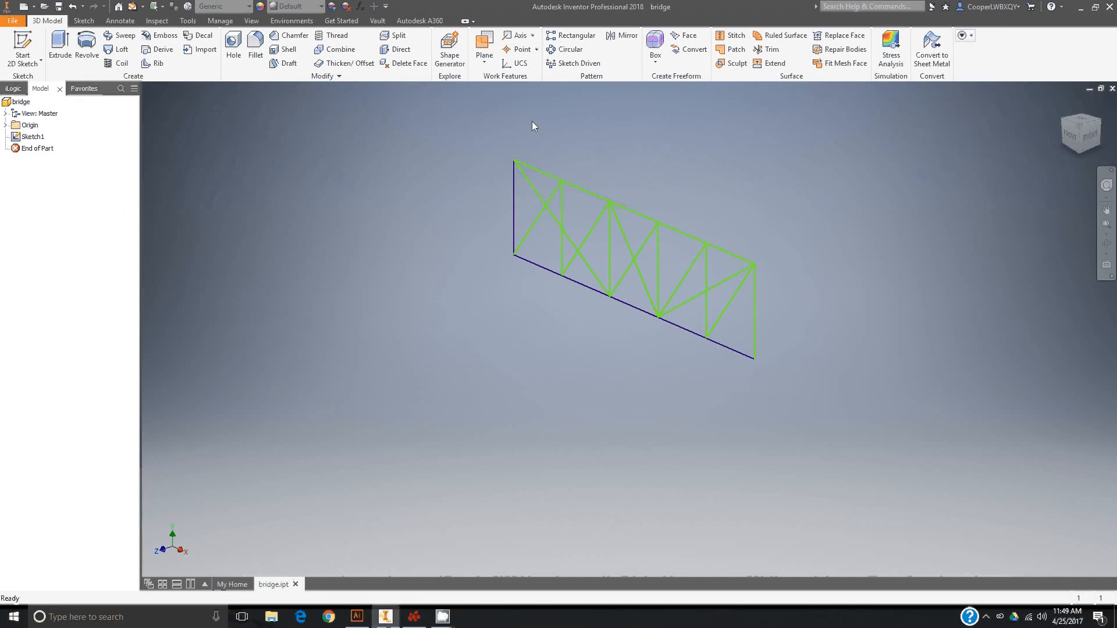
mouse_move(536, 149)
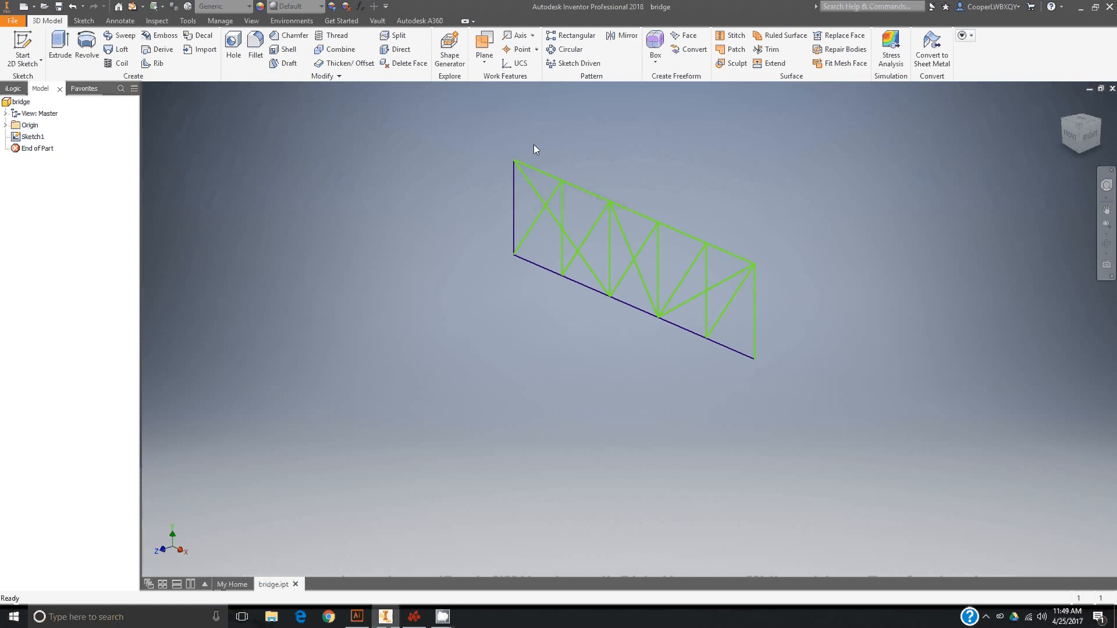
mouse_move(563, 135)
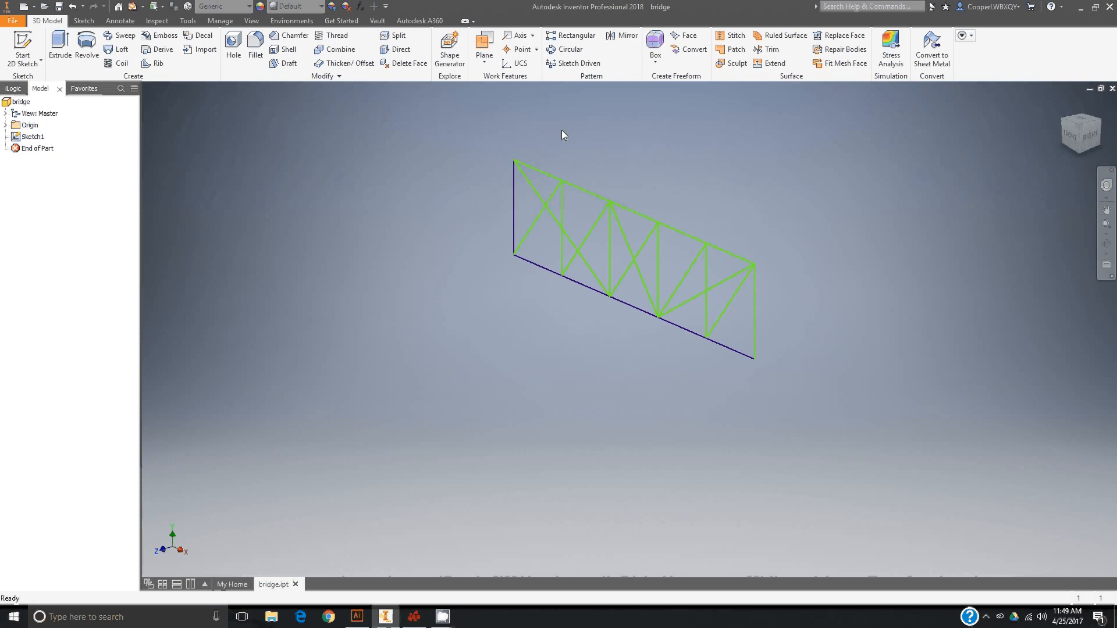
mouse_move(616, 241)
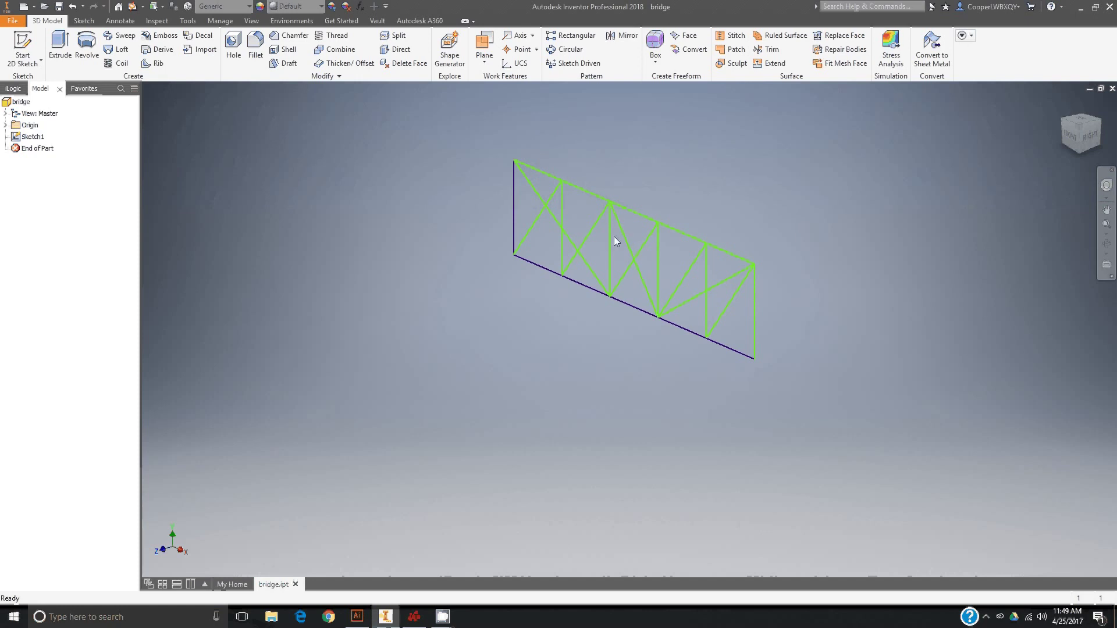
mouse_move(576, 189)
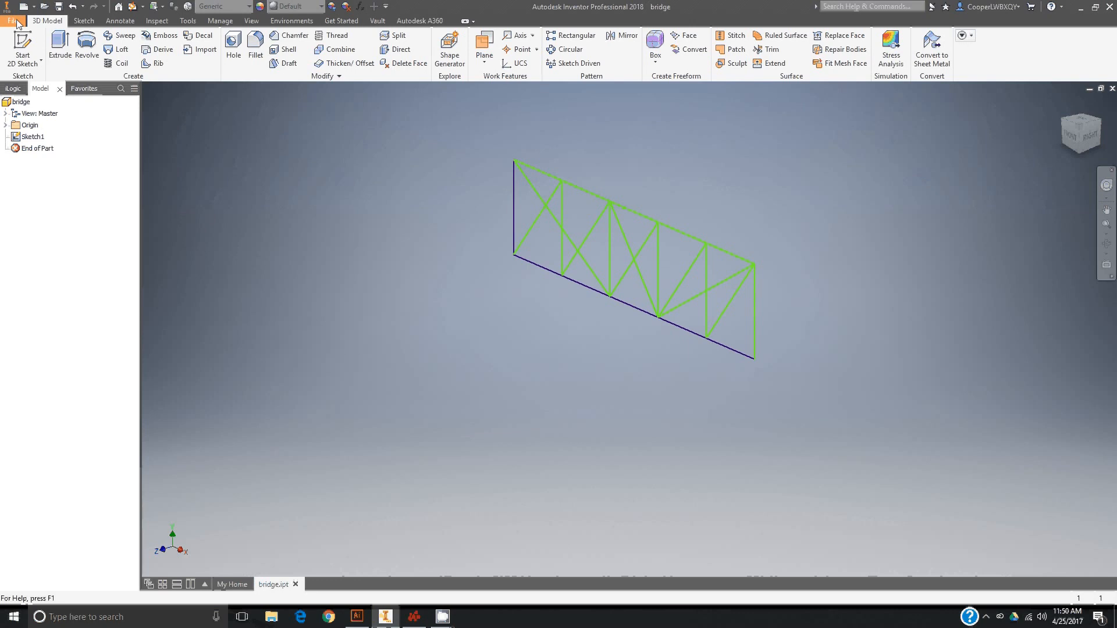
Create a new drawing, Drawing1, from the Standard.idw template
click(11, 6)
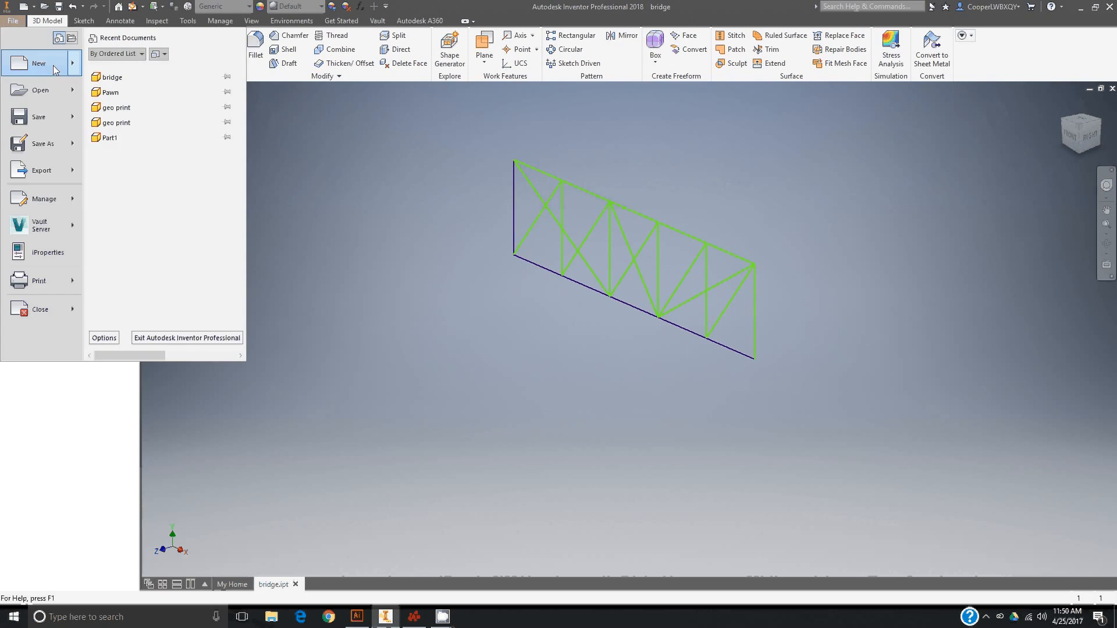
click(37, 64)
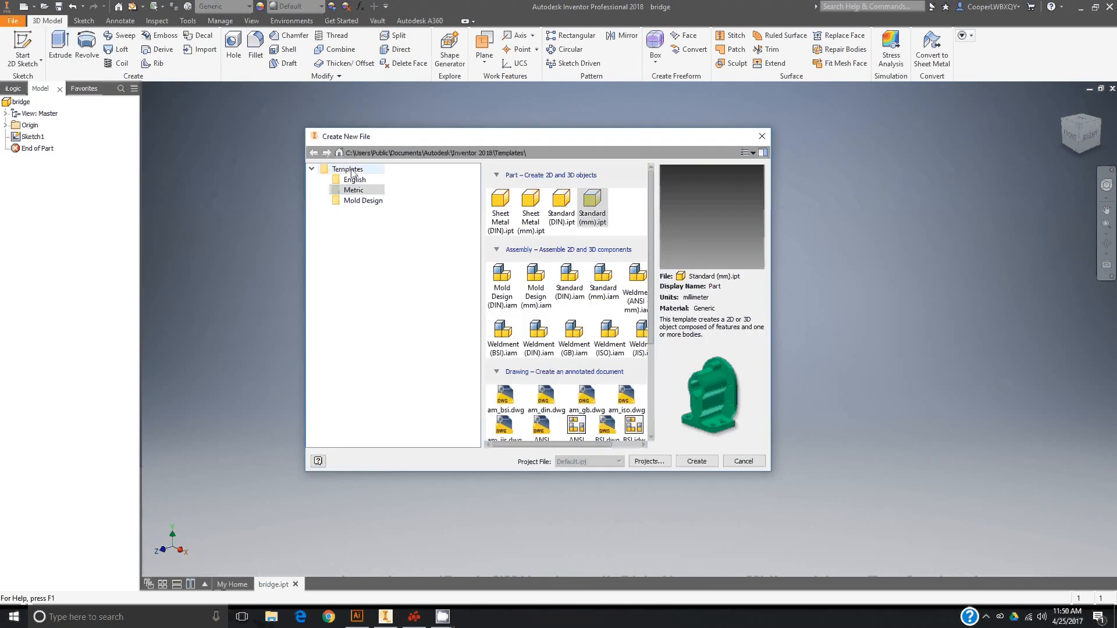
click(354, 179)
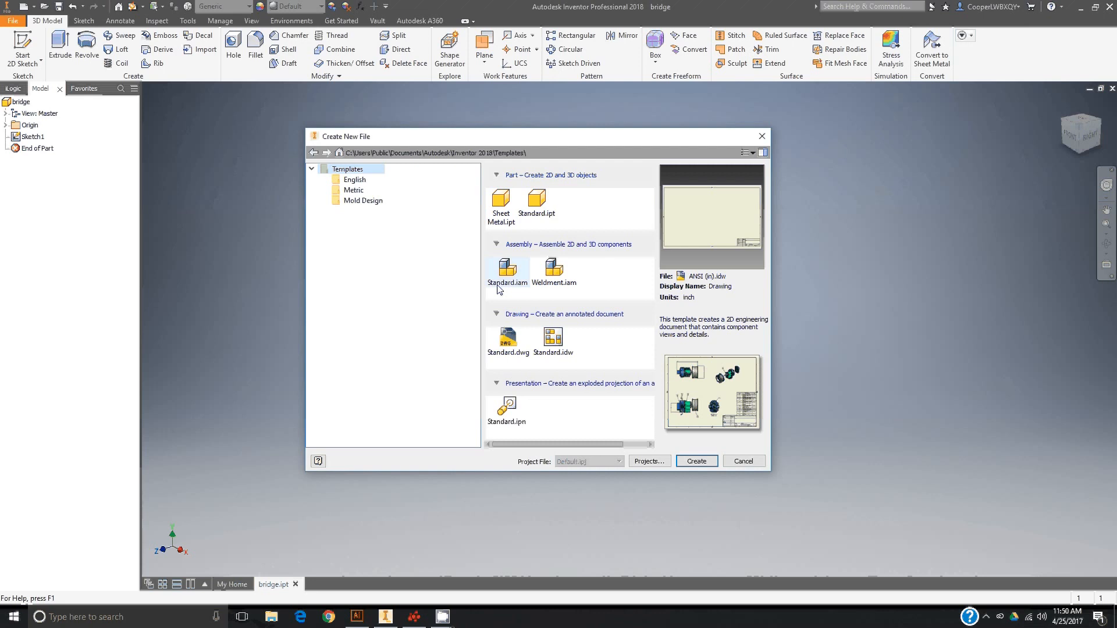
click(552, 338)
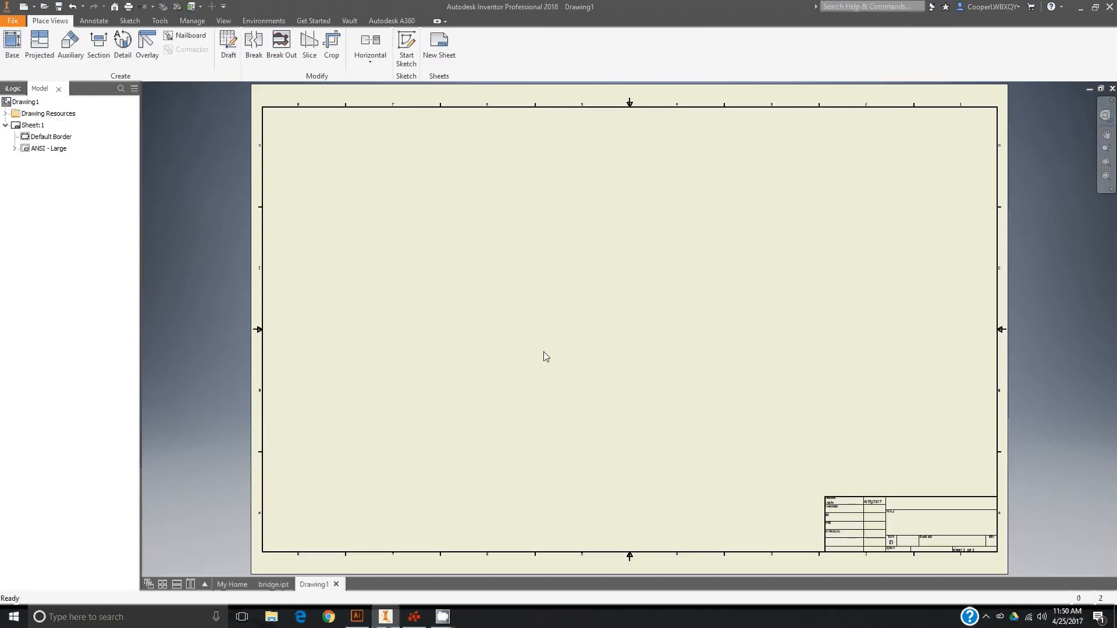
mouse_move(339, 366)
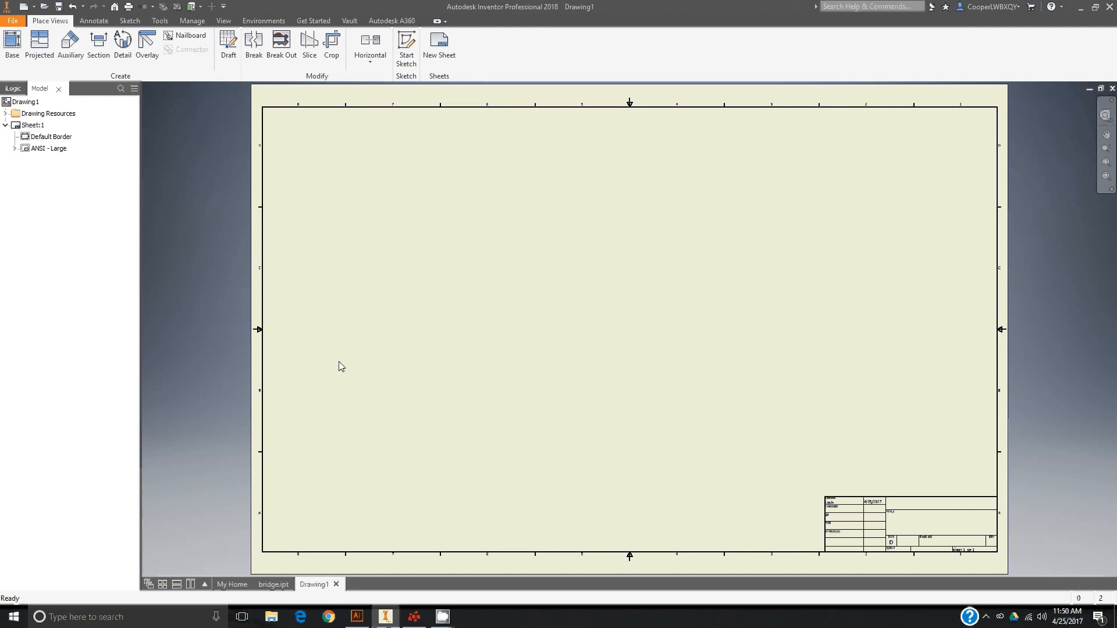
Edit Sheet:1 so its size is A
click(27, 125)
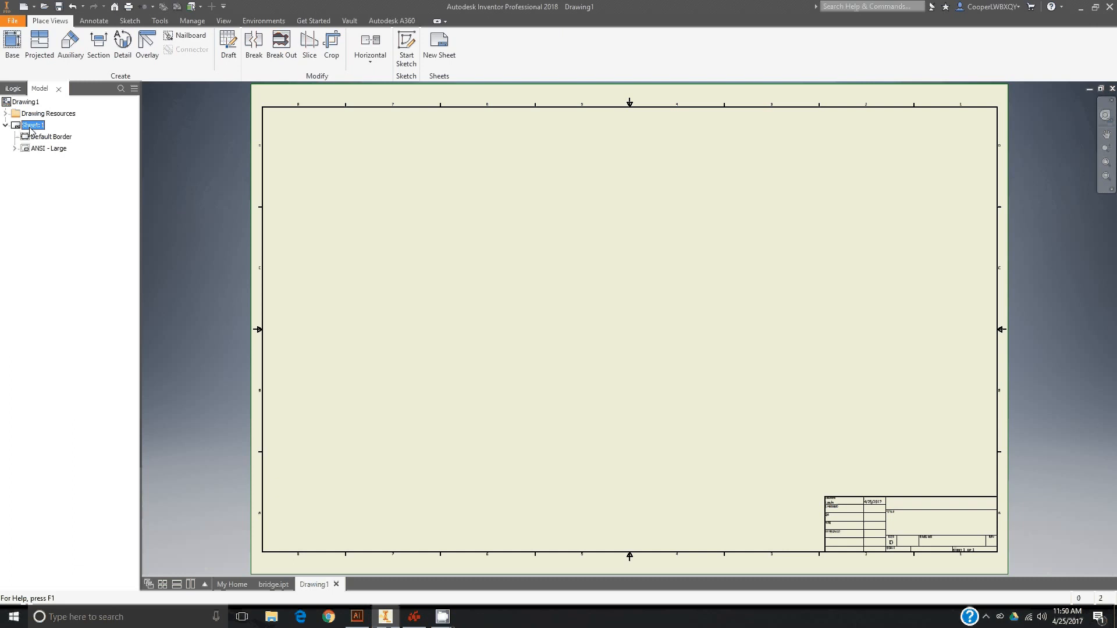
right_click(29, 124)
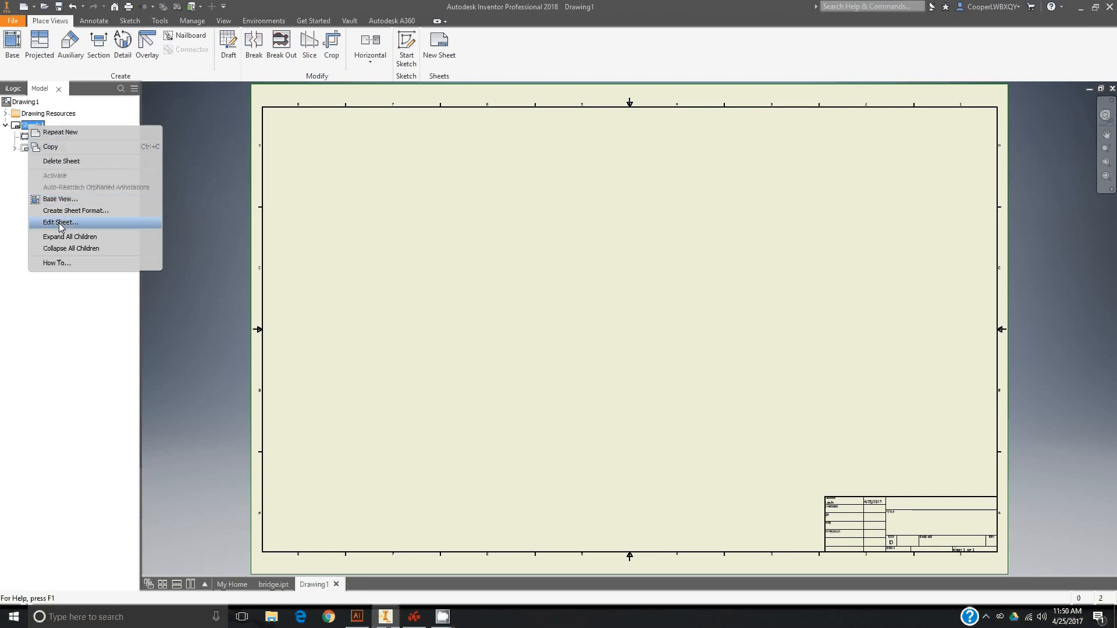
click(61, 222)
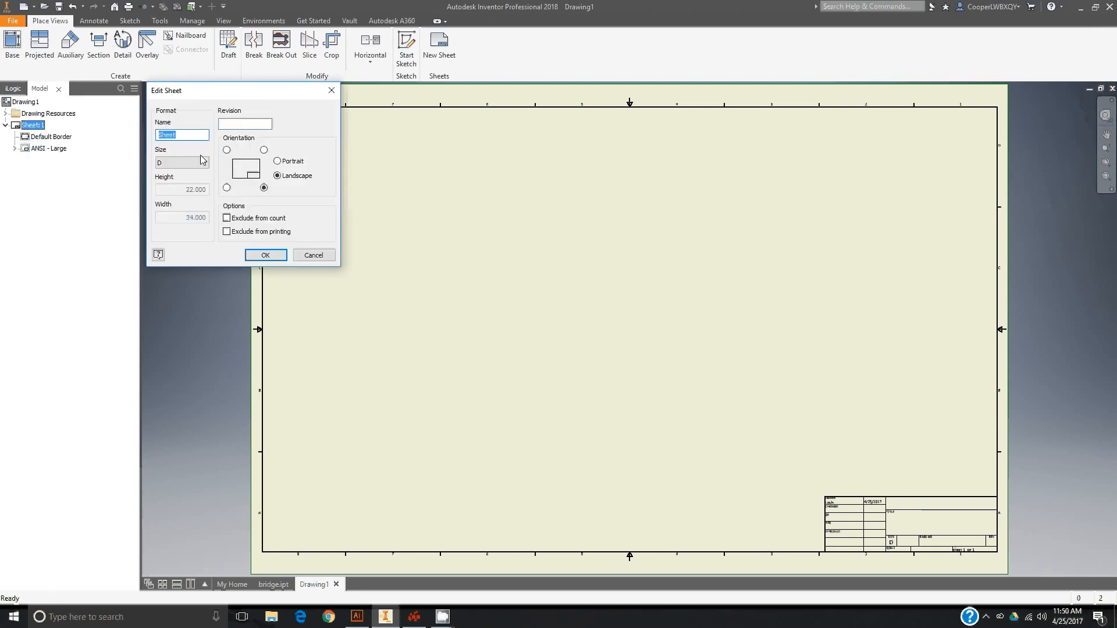
click(206, 163)
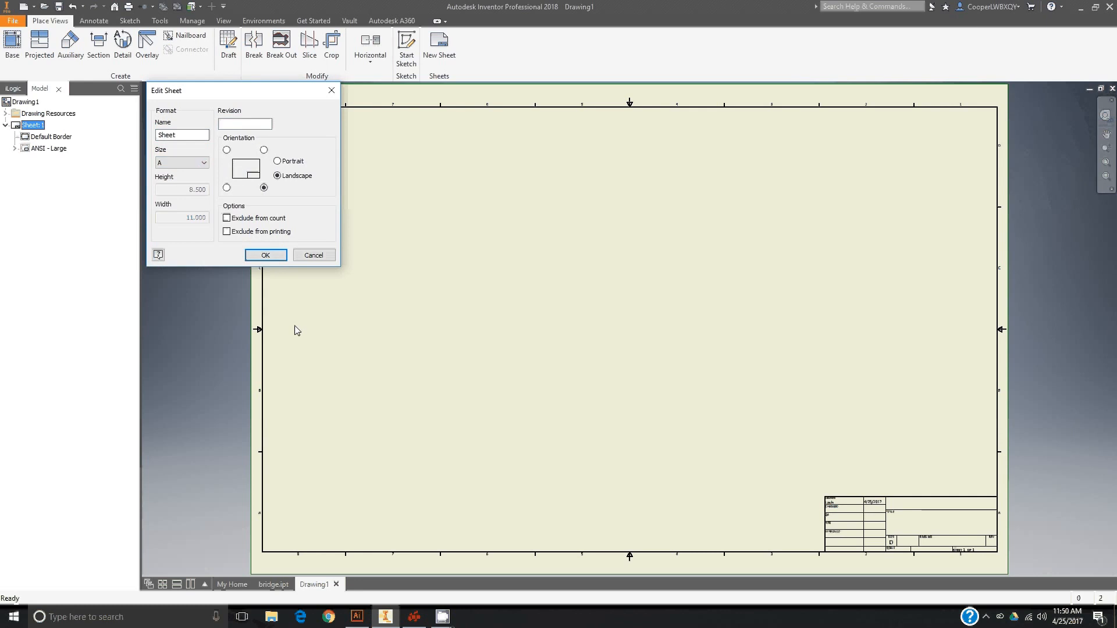
click(265, 255)
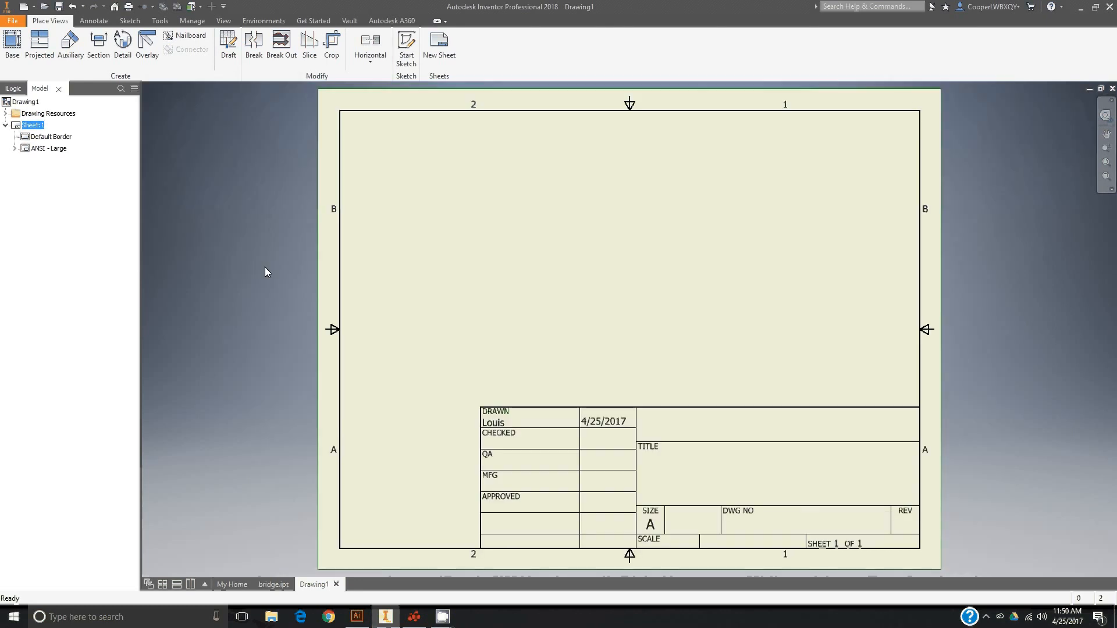
mouse_move(257, 273)
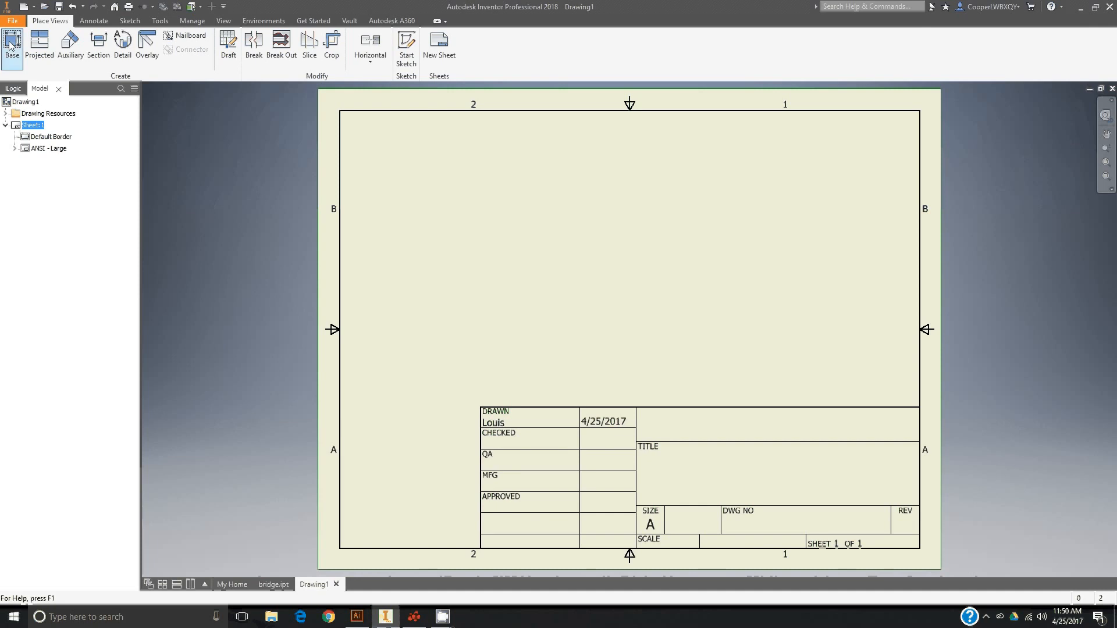
Place a base view of bridge.ipt on the sheet at 8:1 scale
click(12, 44)
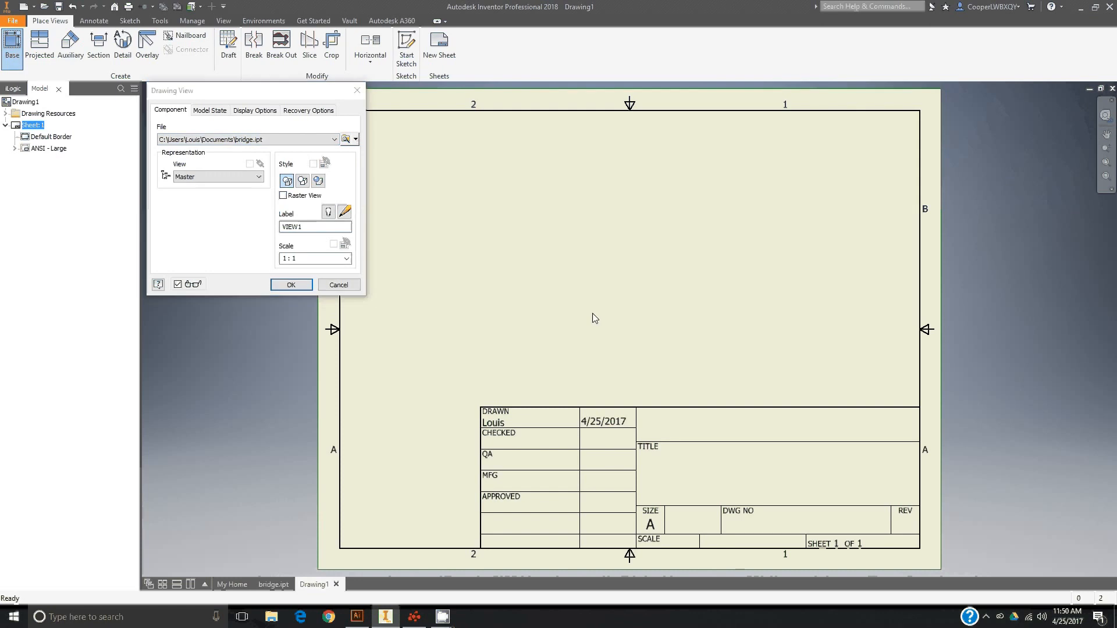
click(309, 258)
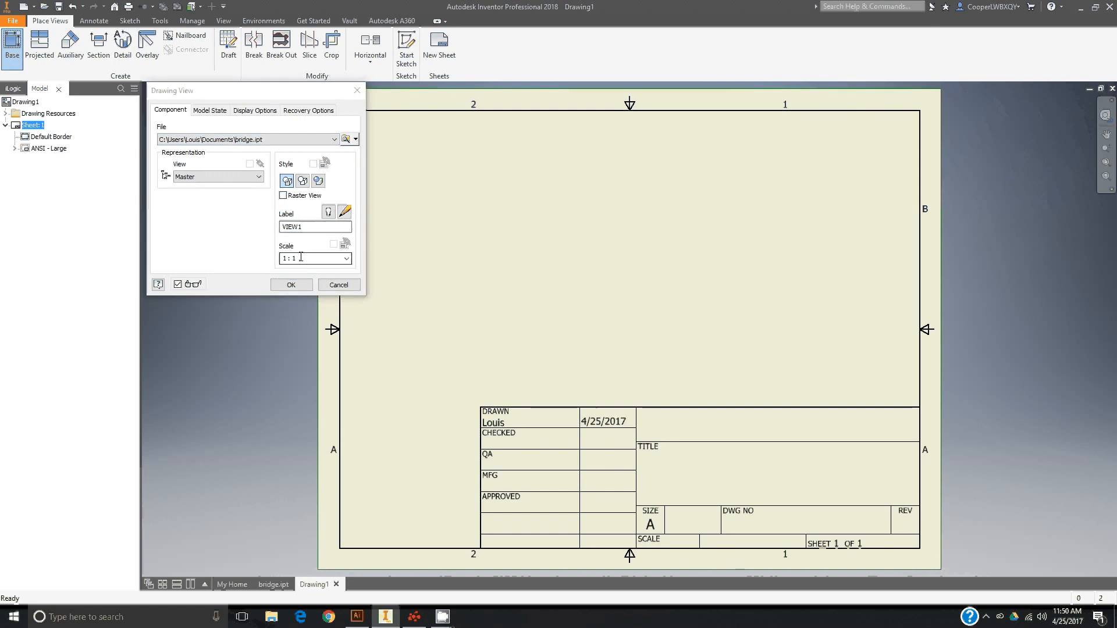
click(290, 284)
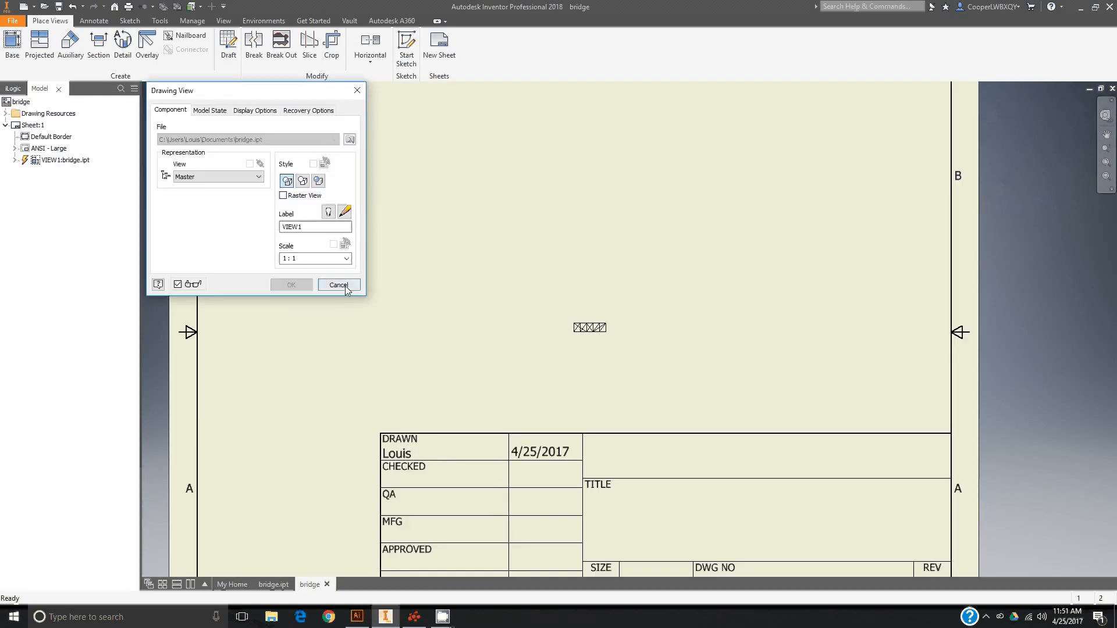
click(310, 258)
text(8:1)
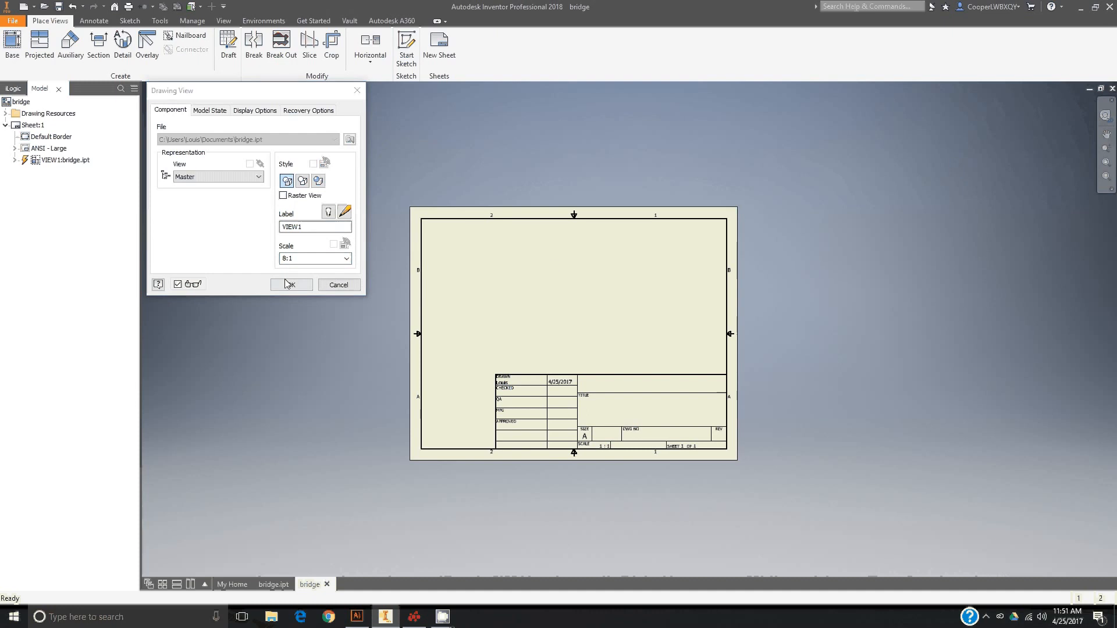
click(290, 284)
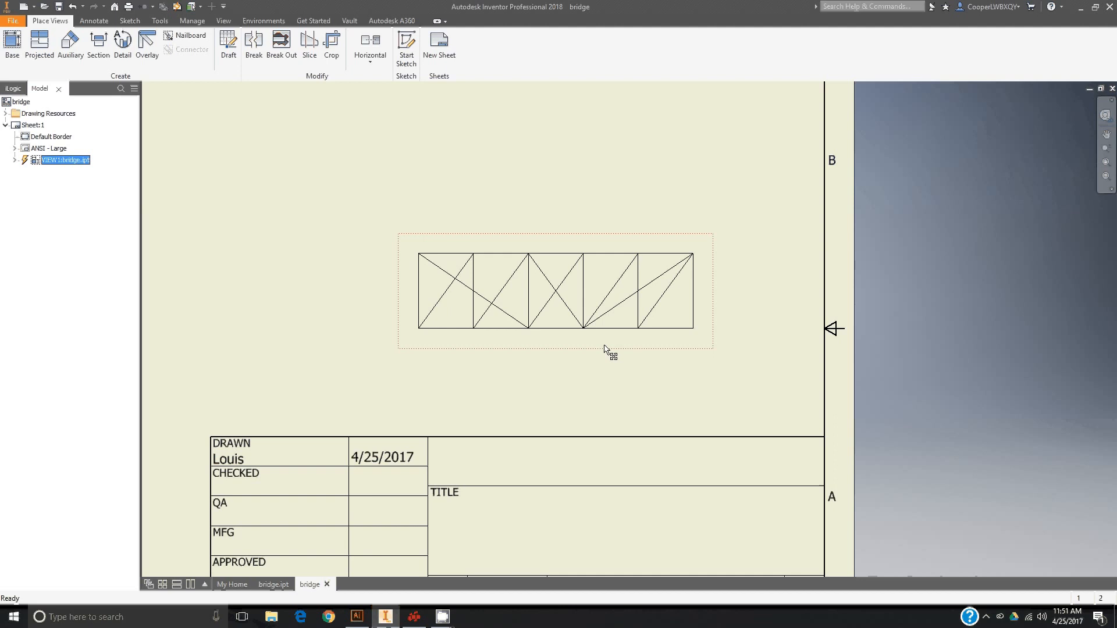
Change the bridge view's scale to 20:1
double_click(552, 295)
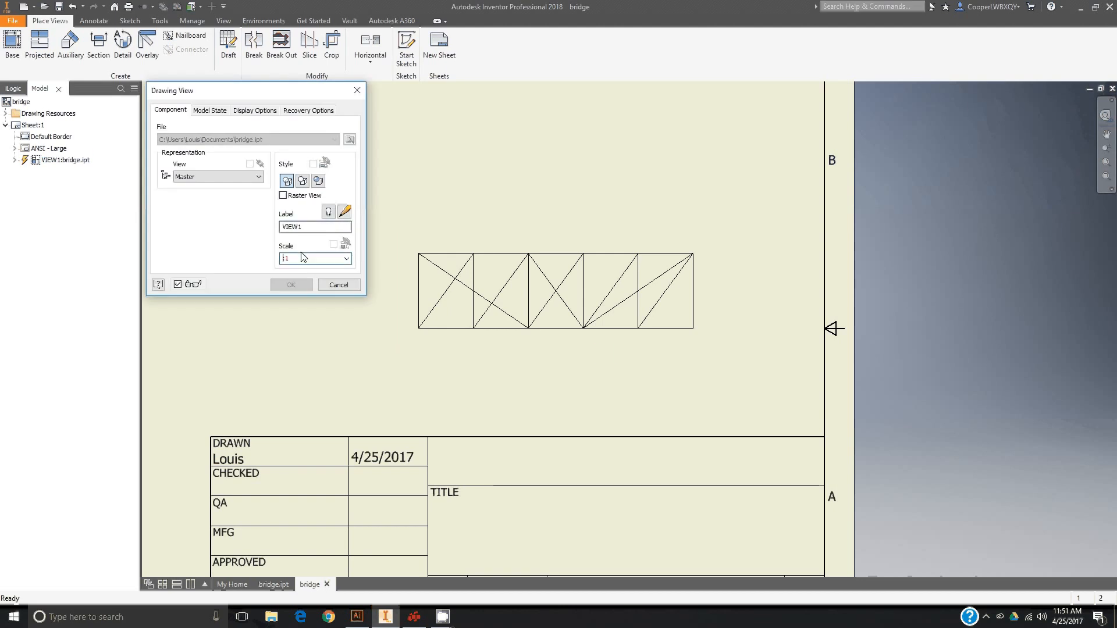
text(13:1)
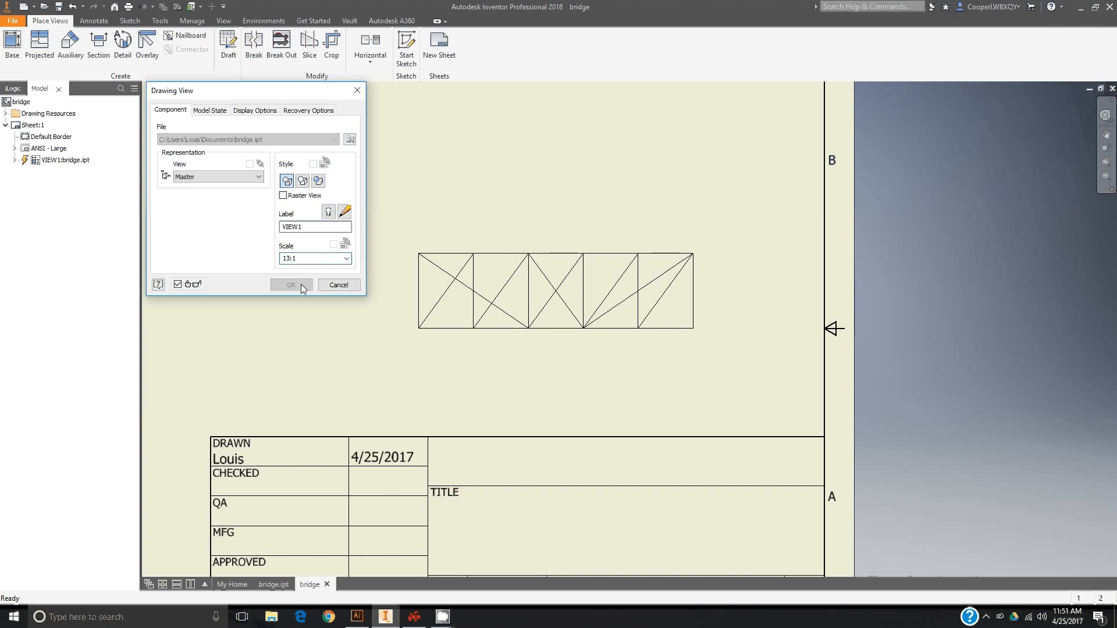
click(291, 284)
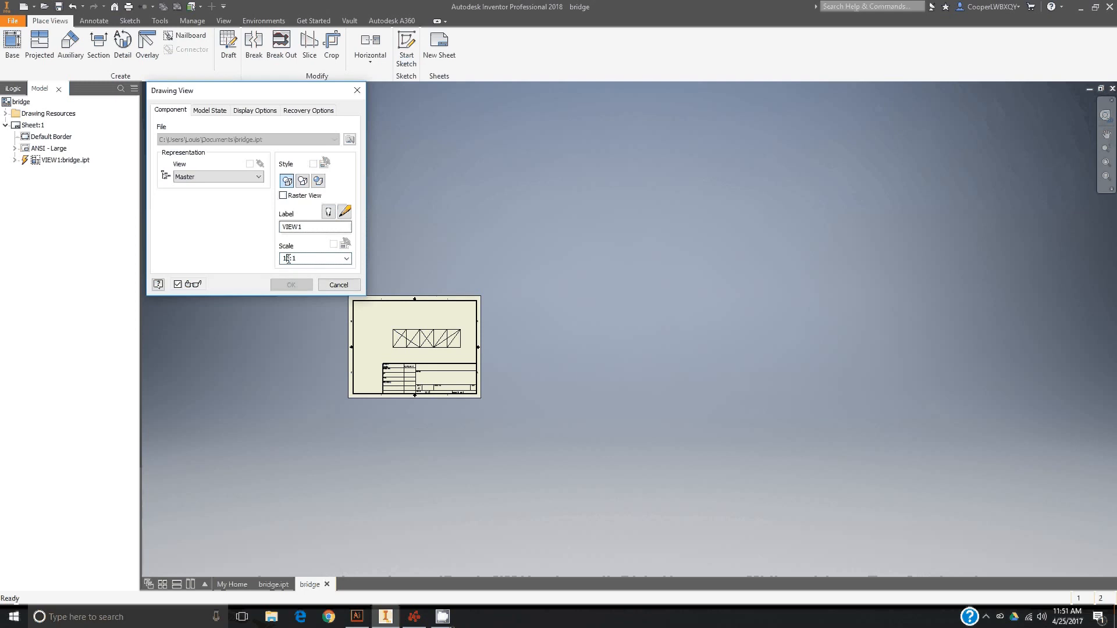
mouse_move(308, 260)
text(20)
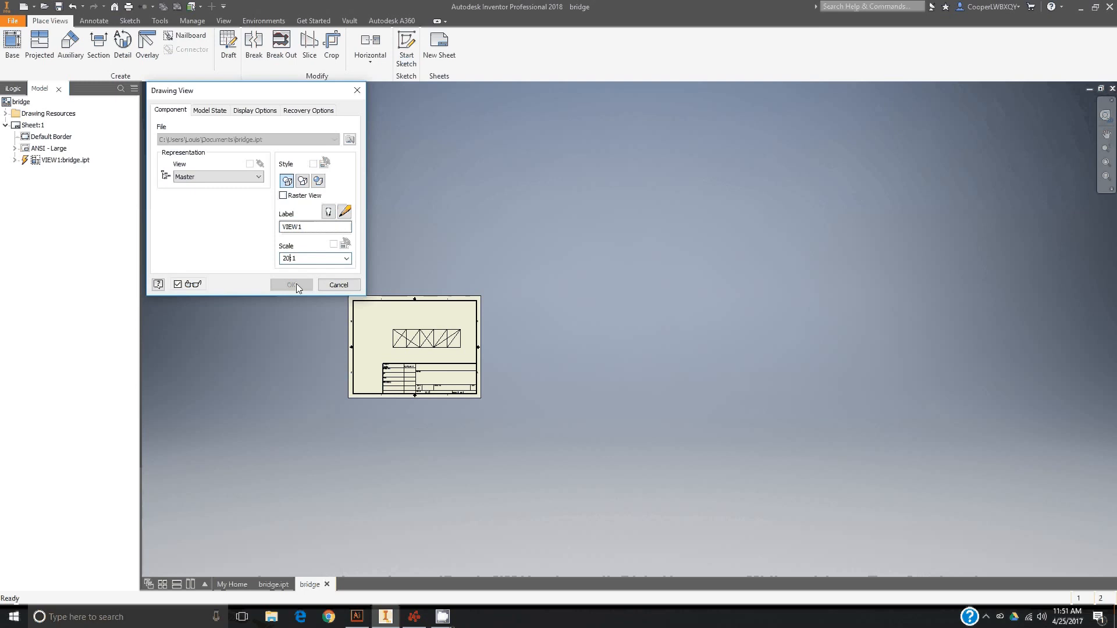
click(290, 284)
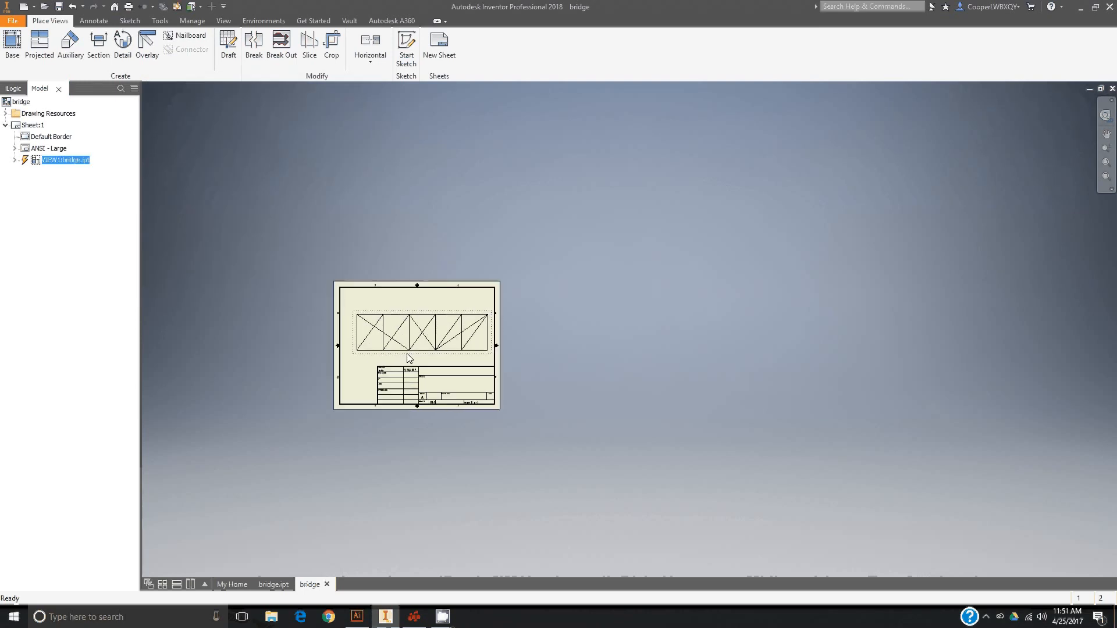
Move the bridge view above the title block and save as bridge.idw
scroll(down, 3)
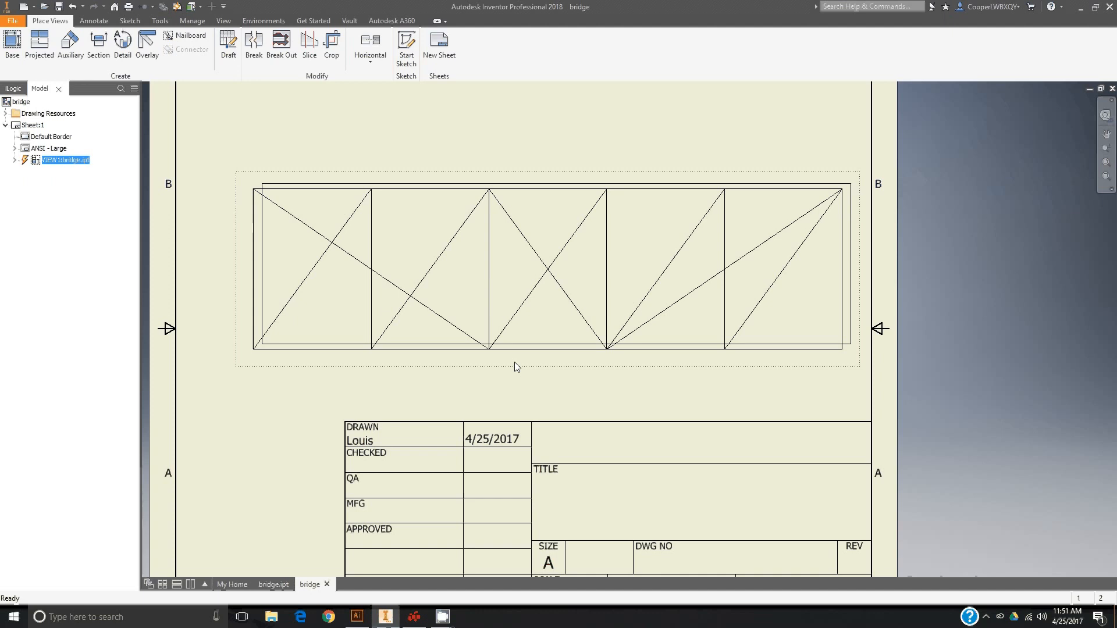
drag(517, 367, 486, 389)
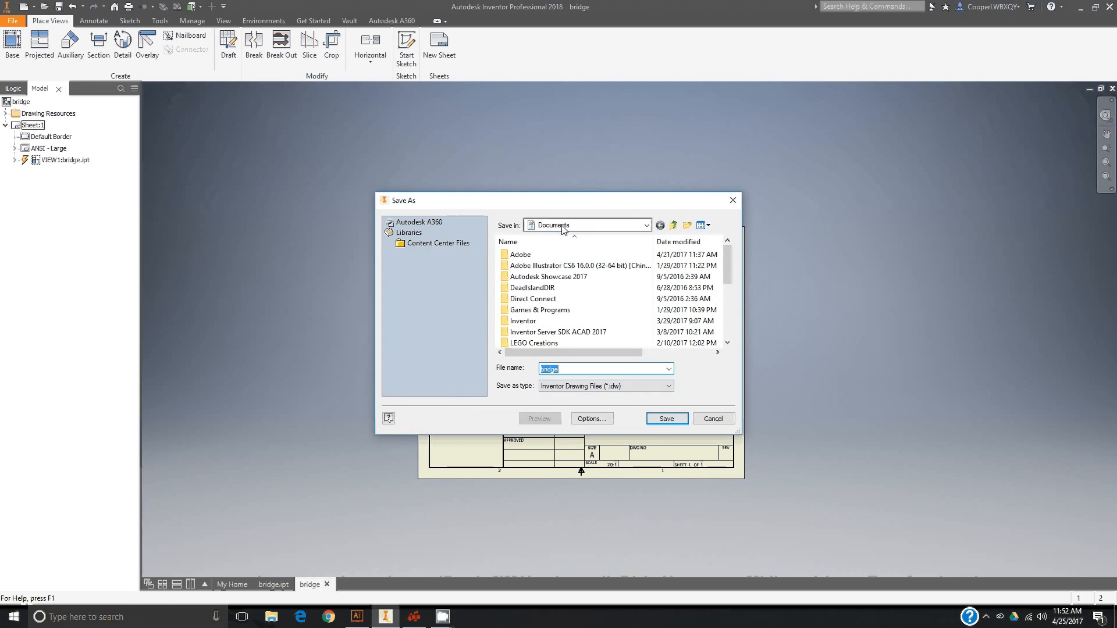
click(667, 418)
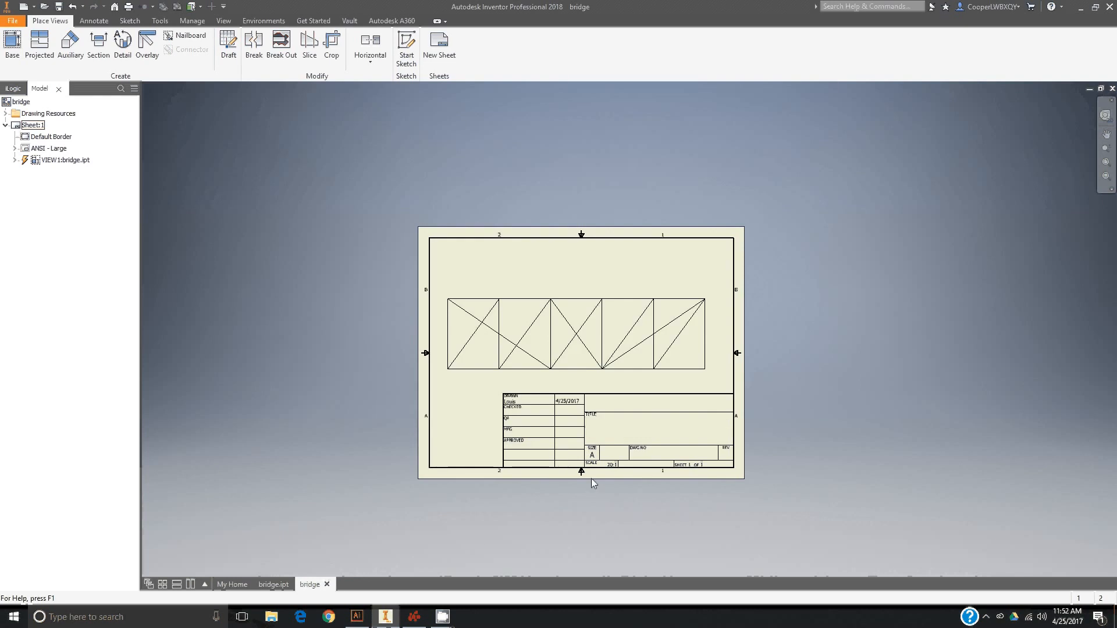
click(13, 20)
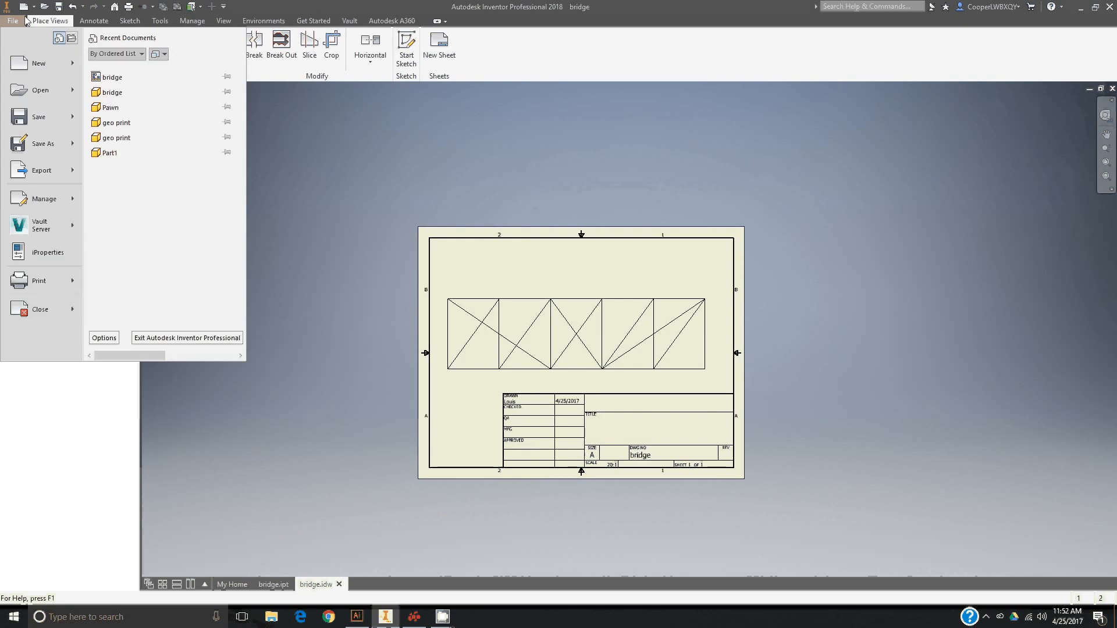
mouse_move(41, 281)
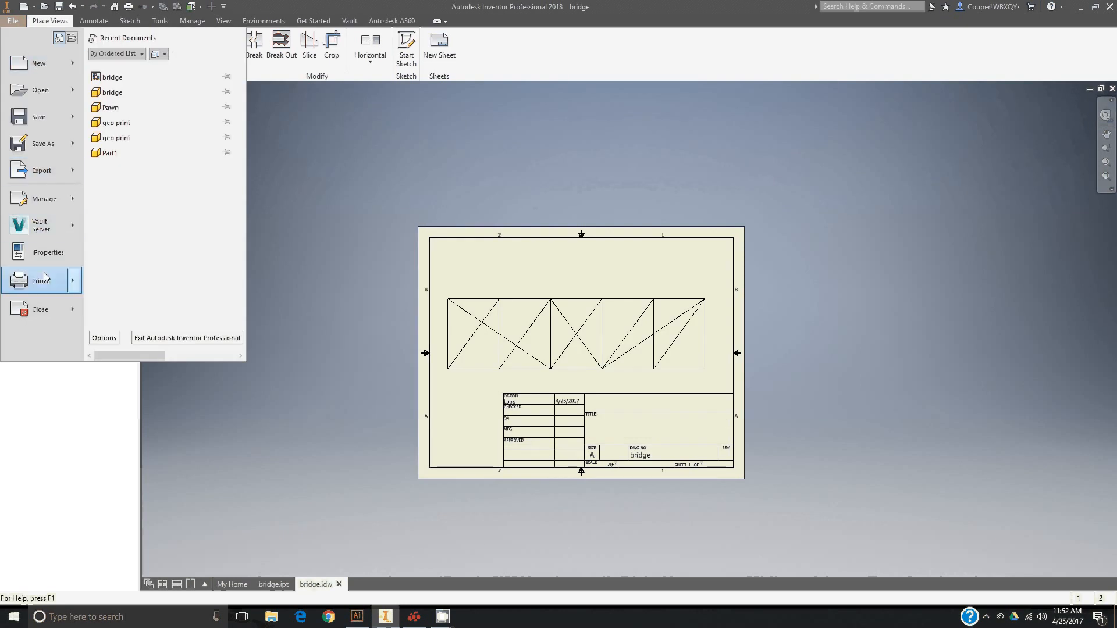
Print bridge.idw with Adobe PDF as the printer in Print Drawing
click(41, 280)
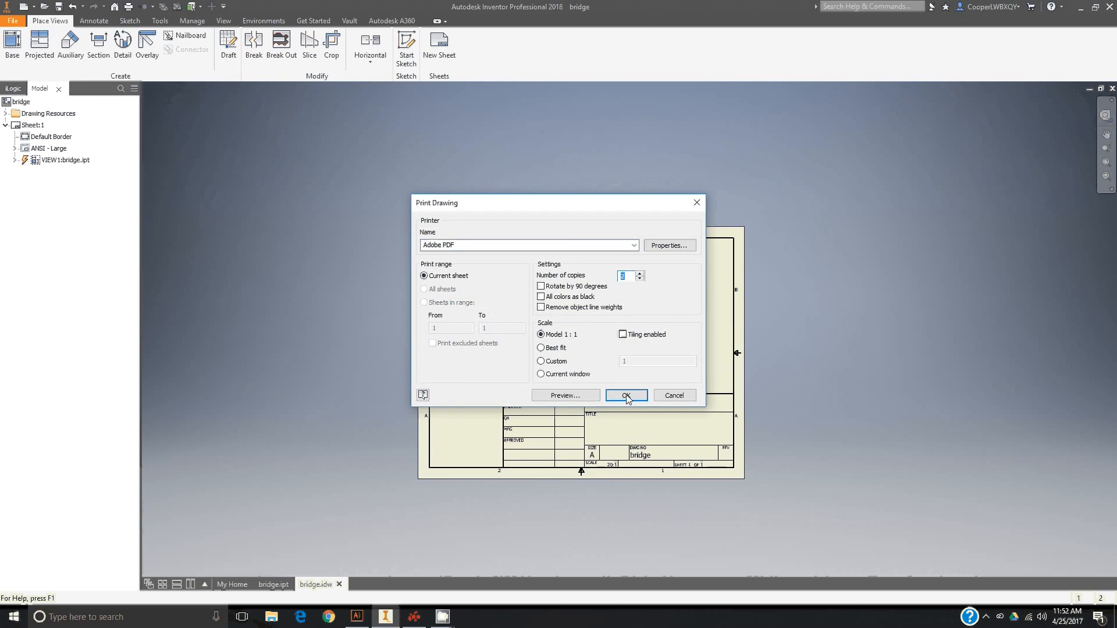
click(634, 245)
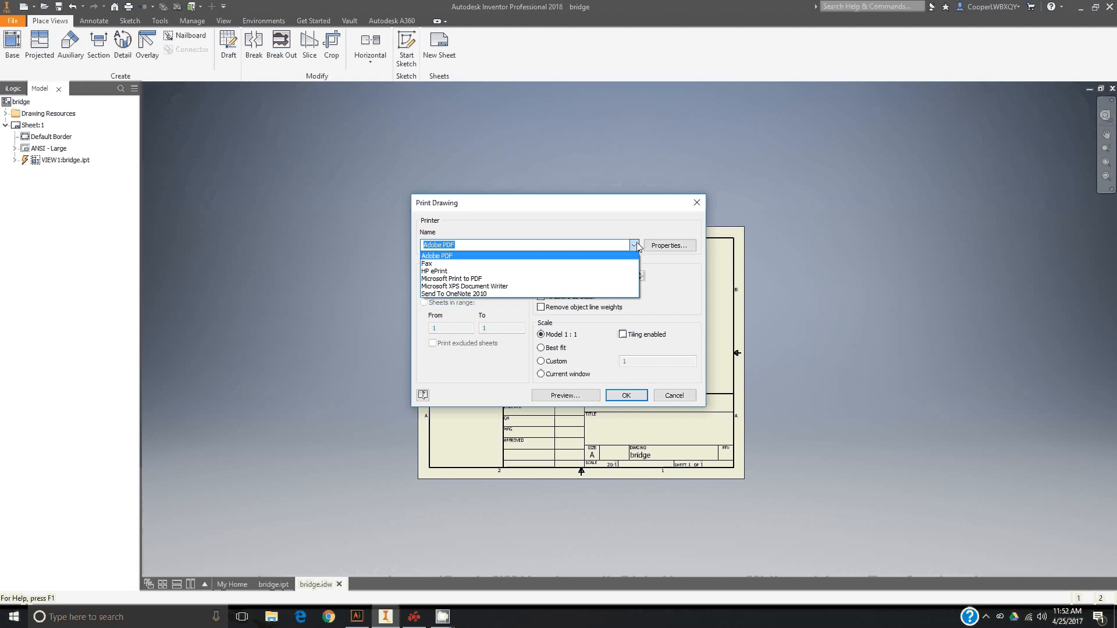
click(674, 395)
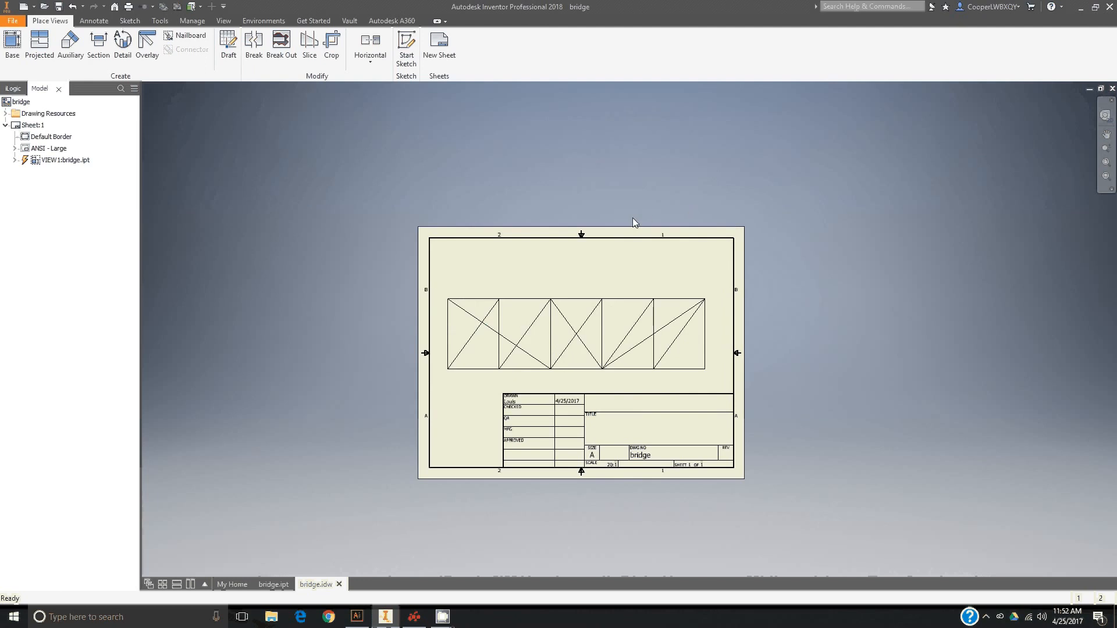